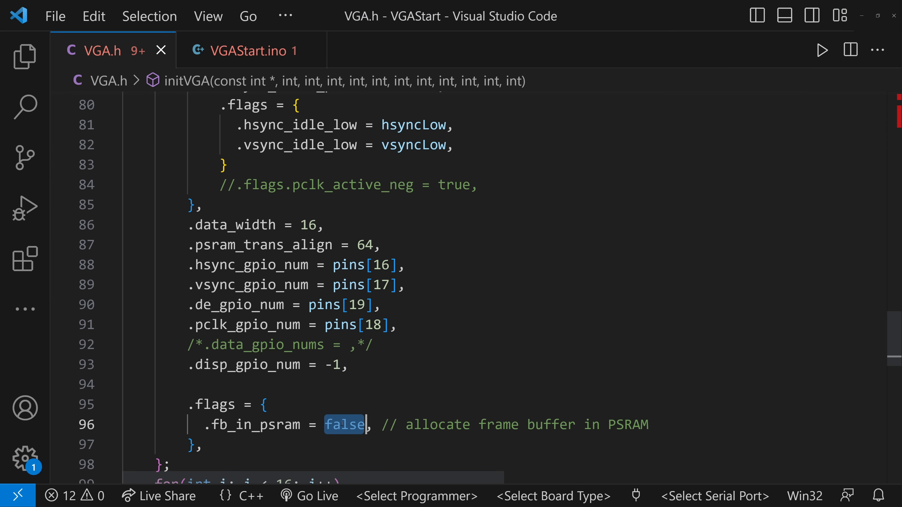
- Set .fb_in_psram to true in the VGA.h panel config
type("true")
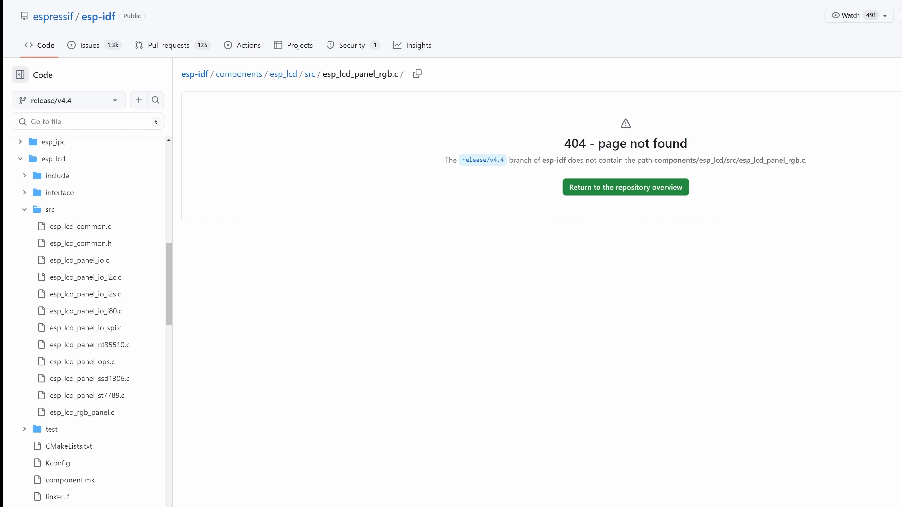
- Review lcd_default_isr_handler in esp_lcd_panel_rgb.c and follow lcd_ll_start to its definition
left_click(82, 412)
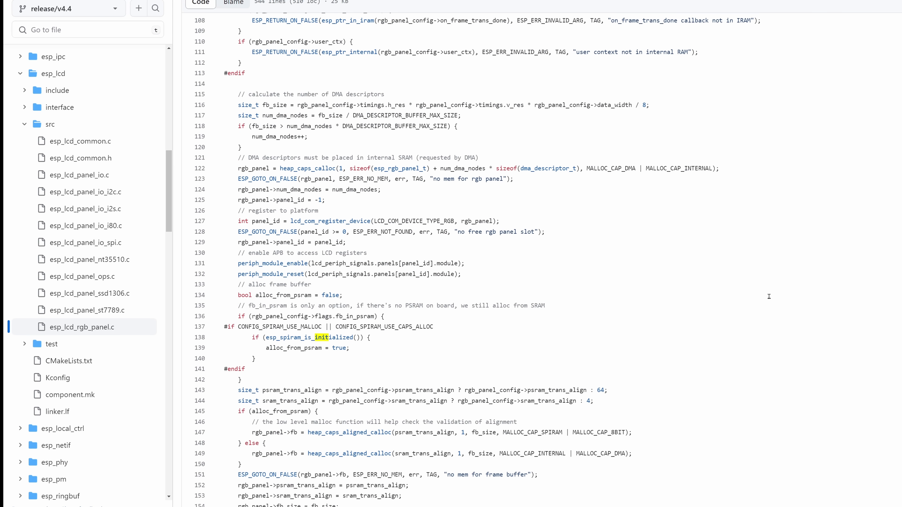
scroll("down", 3)
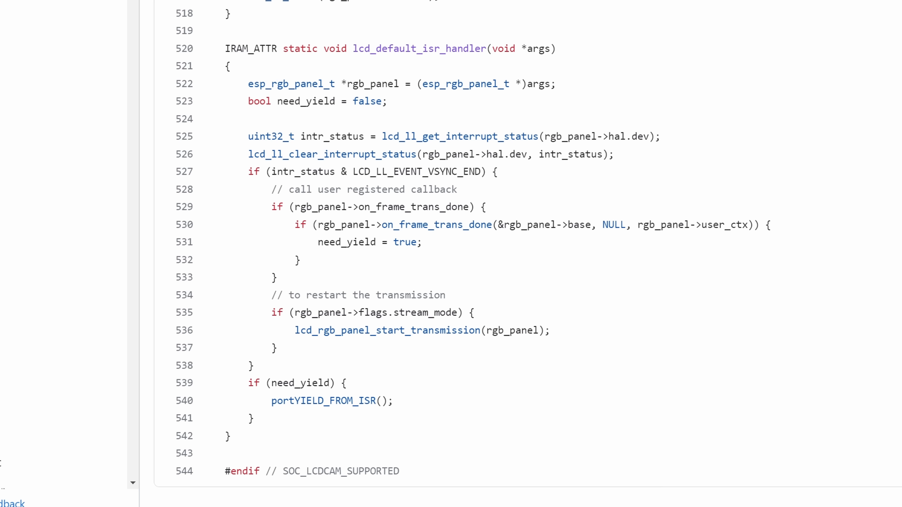
double_click(367, 49)
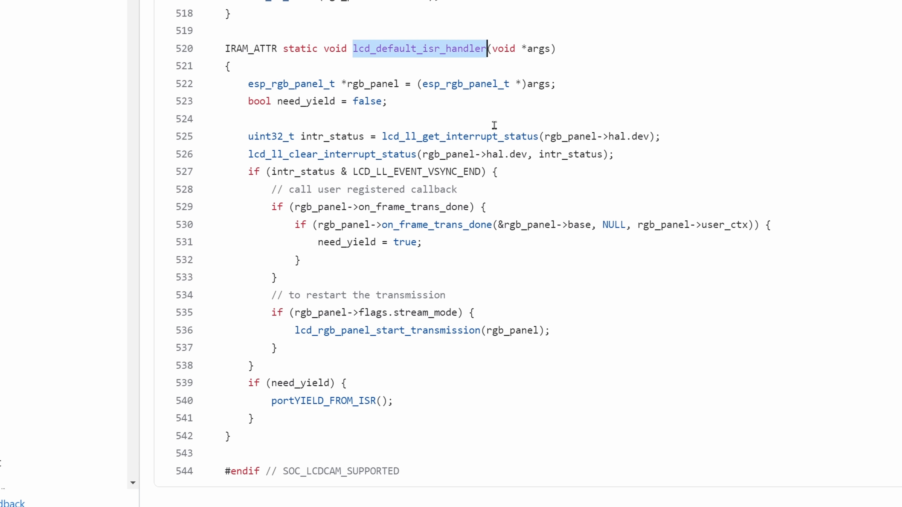
double_click(374, 171)
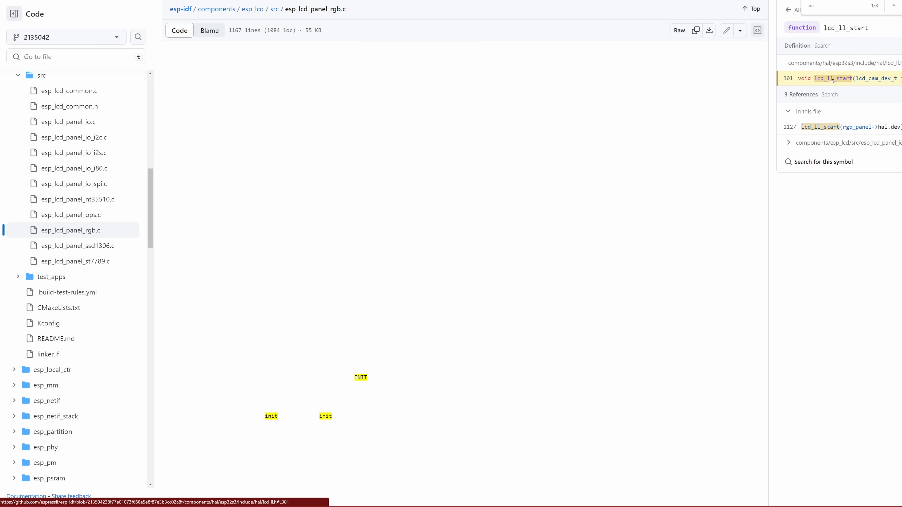
left_click(835, 79)
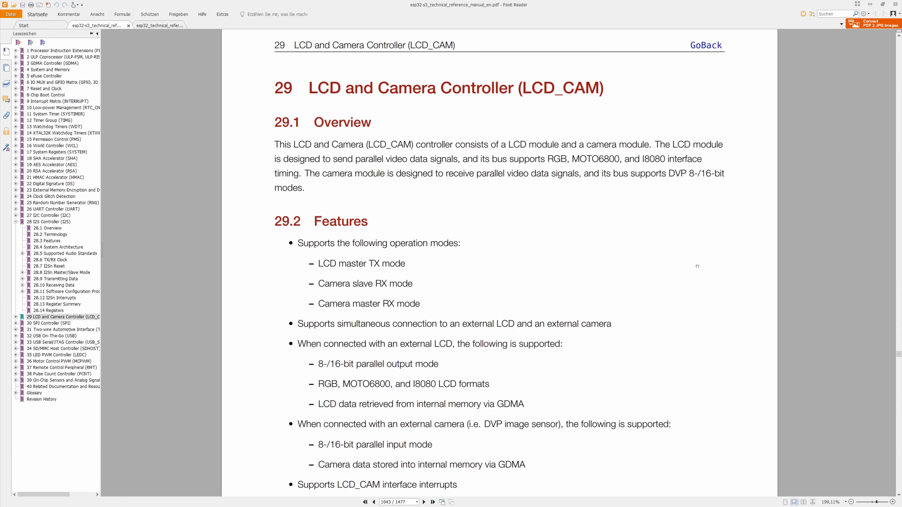
scroll("down", 3)
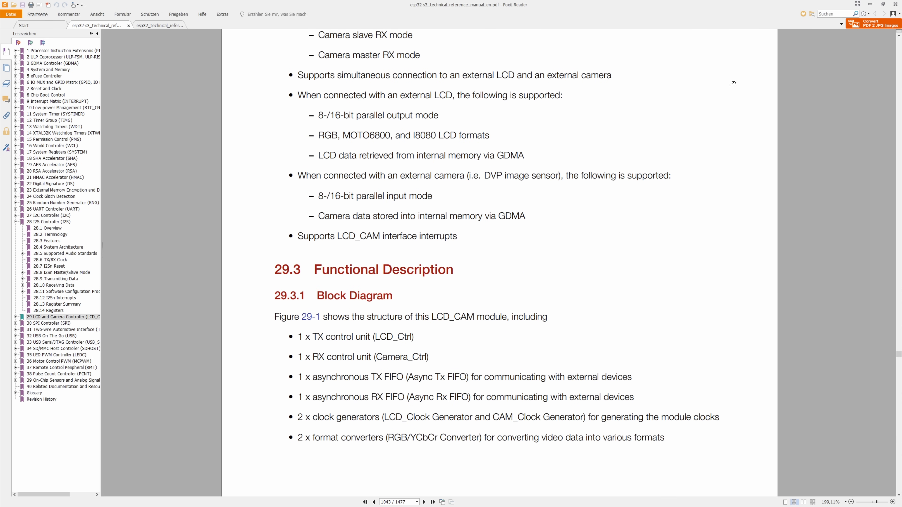